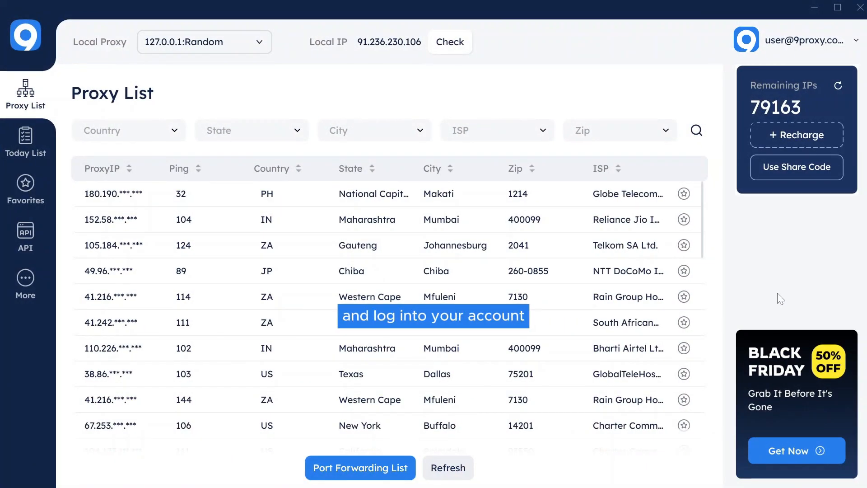
Step: Filter the proxy list to country US and state Ohio
{"action": "left_click", "coordinate": [128, 131]}
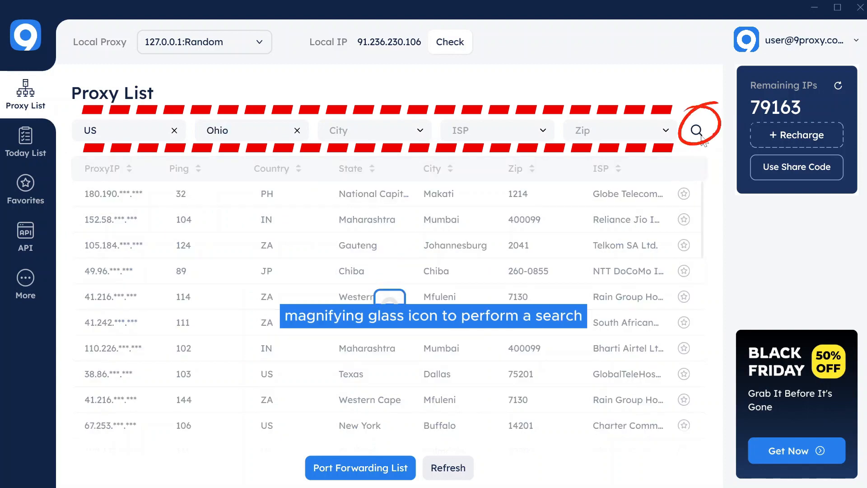
Step: Search the US Ohio proxies and forward one to local port 60000, claiming an IP
{"action": "left_click", "coordinate": [697, 130]}
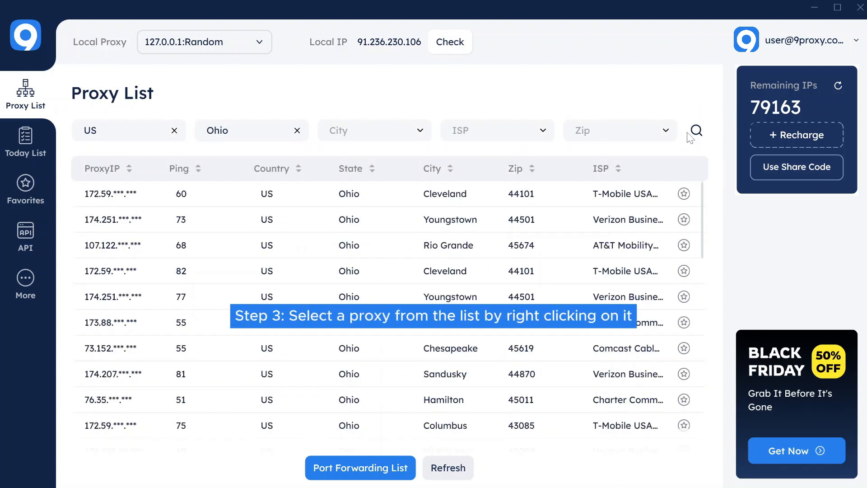
{"action": "right_click", "coordinate": [349, 194]}
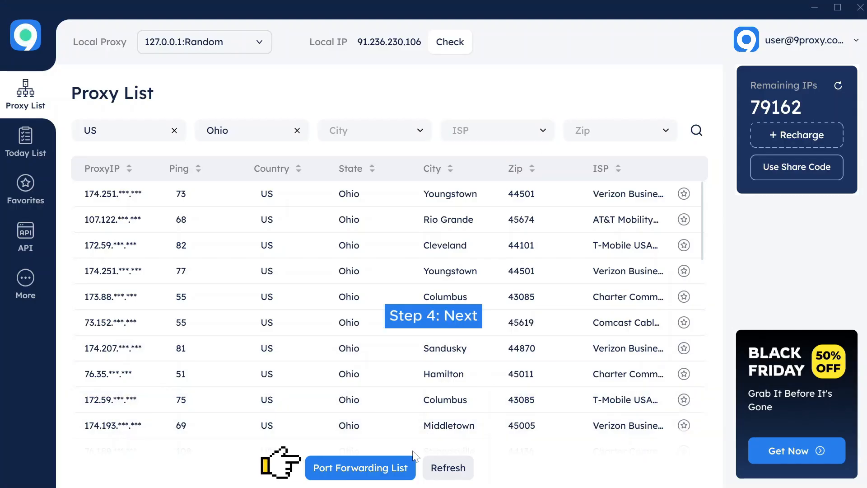
{"action": "left_click", "coordinate": [360, 467]}
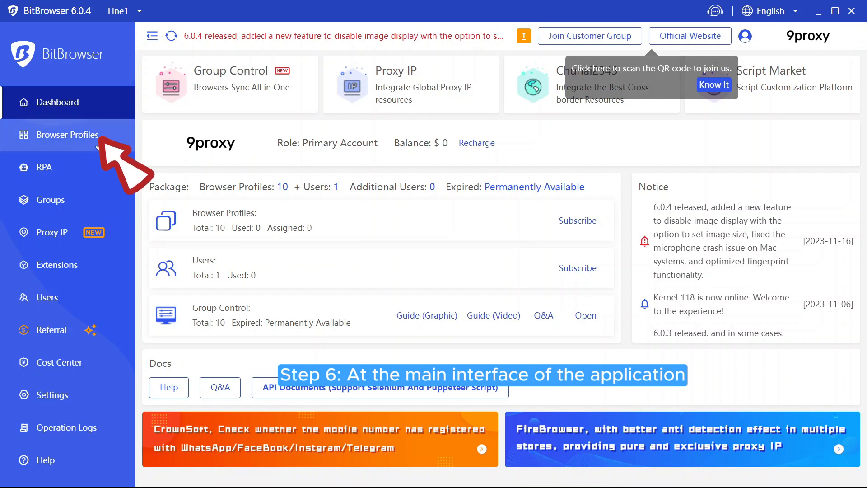
Step: Create a new browser profile named '9proxy' and reach its Proxy section
{"action": "left_click", "coordinate": [70, 134]}
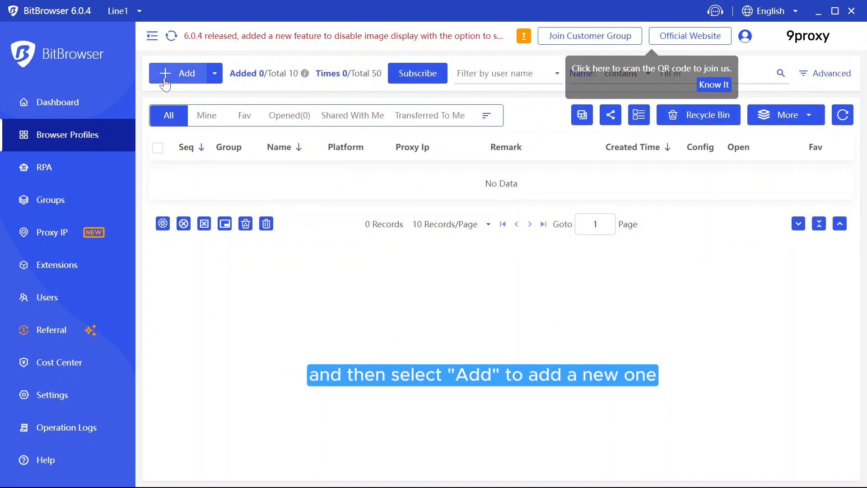
{"action": "left_click", "coordinate": [178, 74]}
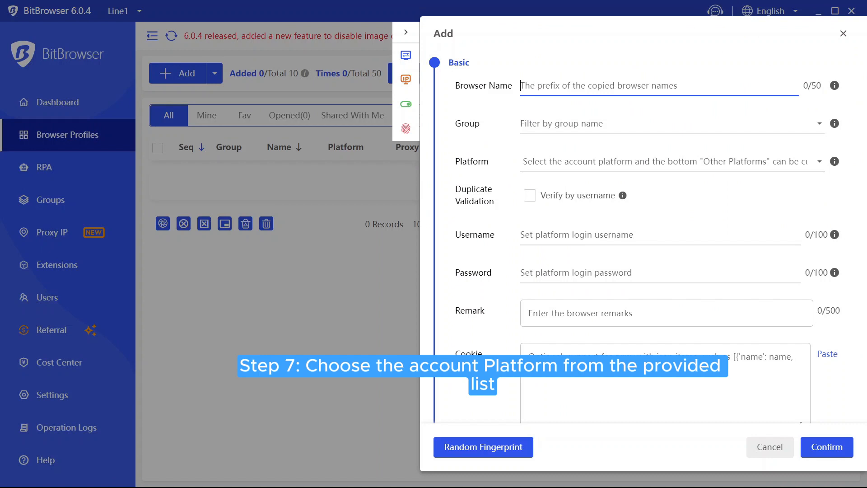
{"action": "type", "text": "9proxy"}
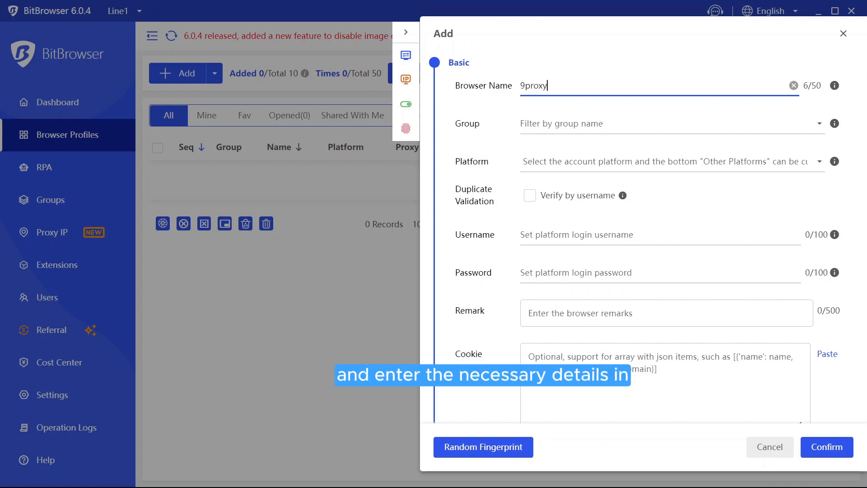
{"action": "mouse_move", "coordinate": [836, 235]}
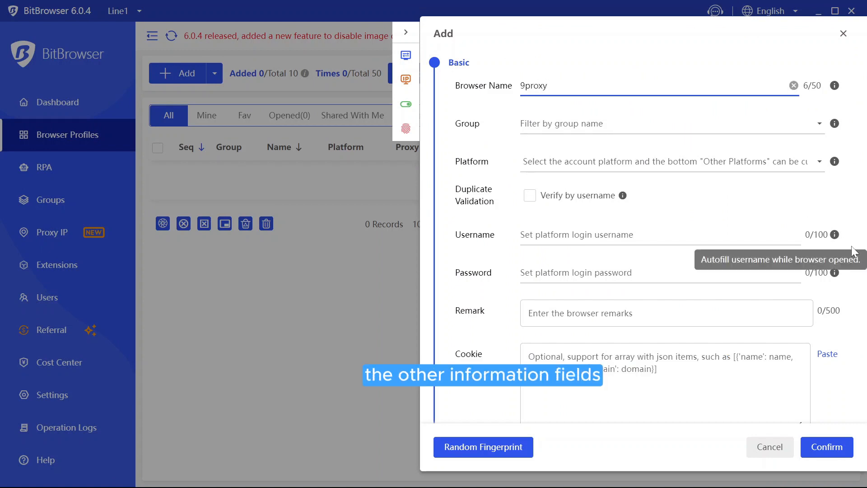
{"action": "scroll", "scroll_direction": "down", "scroll_amount": 3}
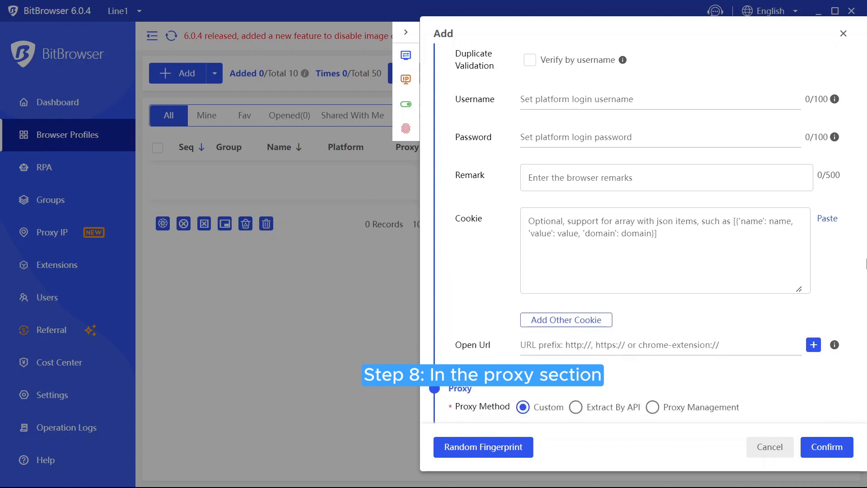
Step: Save the profile with a Socks5 proxy at host 127.0.0.1, port 60000
{"action": "scroll", "scroll_direction": "down", "scroll_amount": 3}
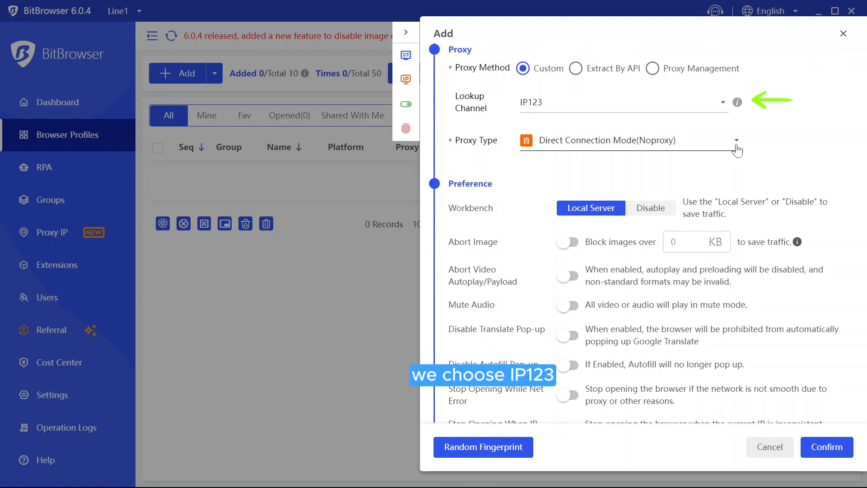
{"action": "left_click", "coordinate": [631, 140]}
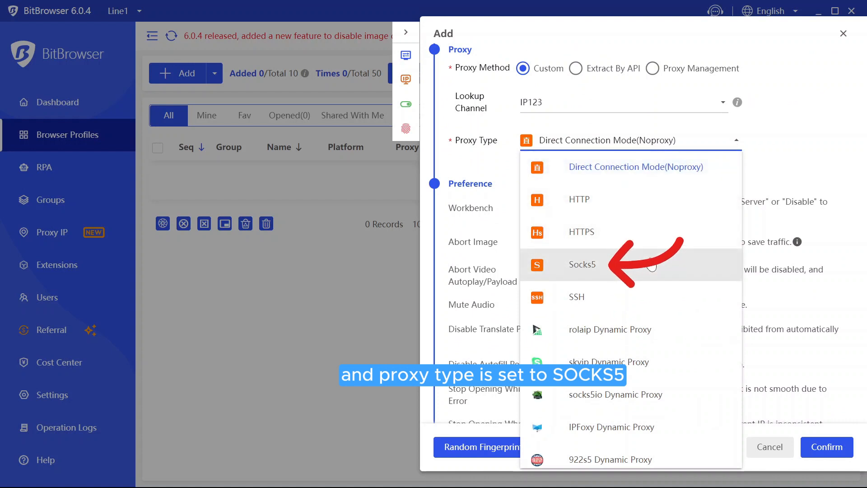
{"action": "left_click", "coordinate": [582, 265]}
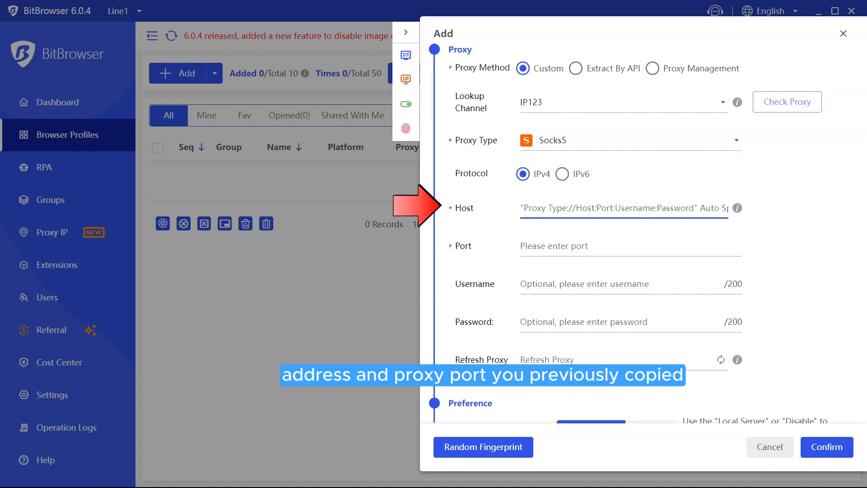
{"action": "type", "text": "127.0.0.1:60000"}
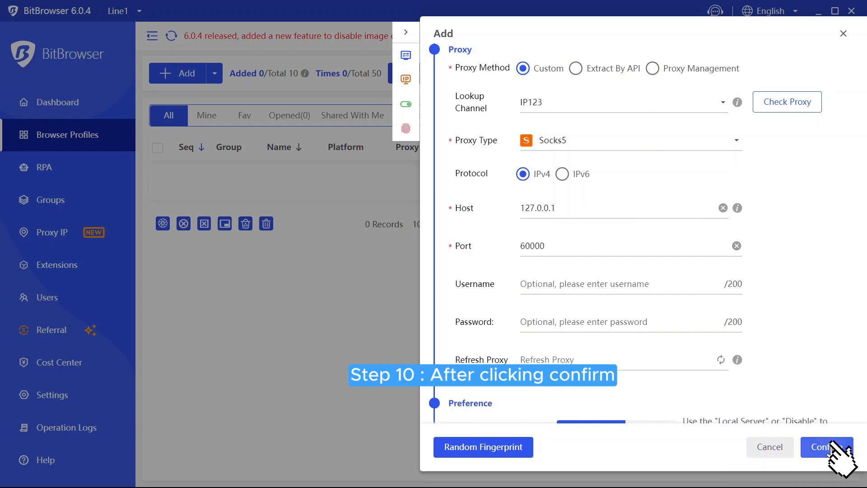
{"action": "left_click", "coordinate": [826, 447]}
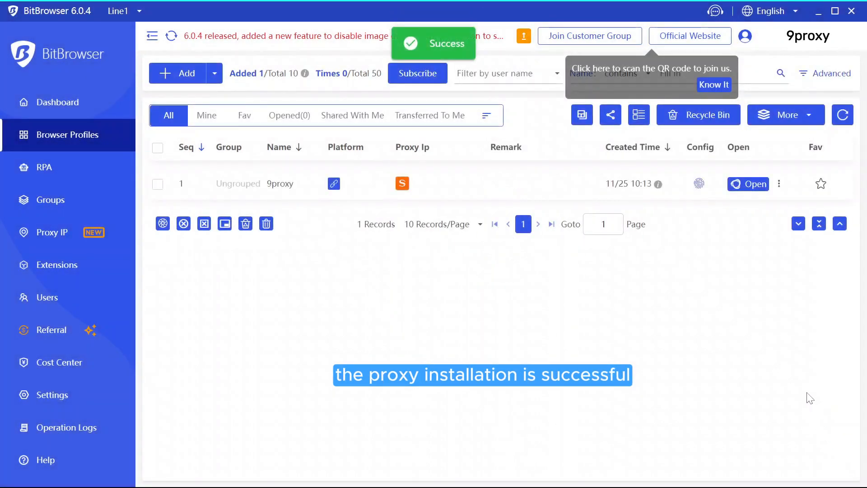